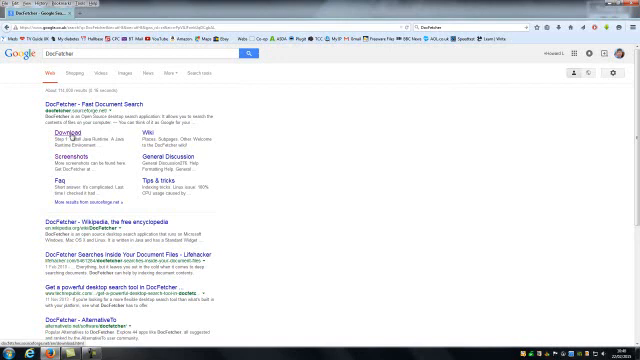
Open the DocFetcher download page and scroll to the Download & Release Notes table
click(96, 102)
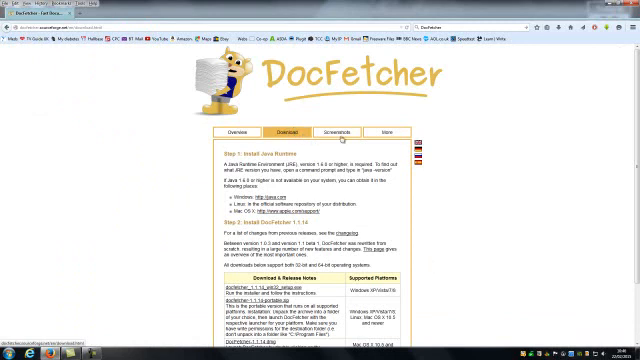
scroll(down, 3)
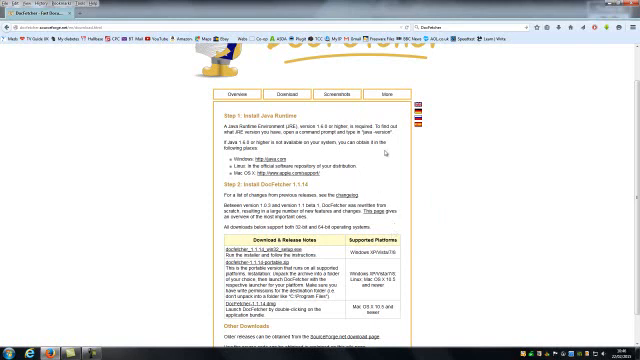
mouse_move(126, 75)
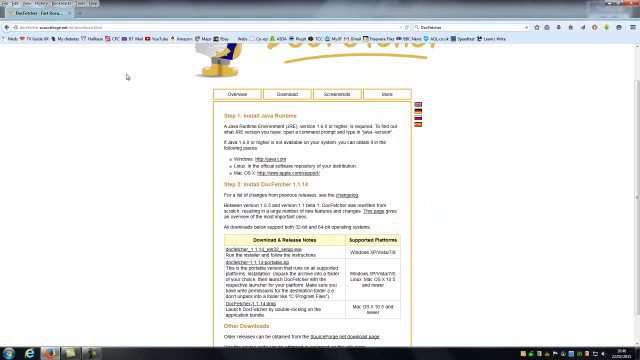
mouse_move(120, 74)
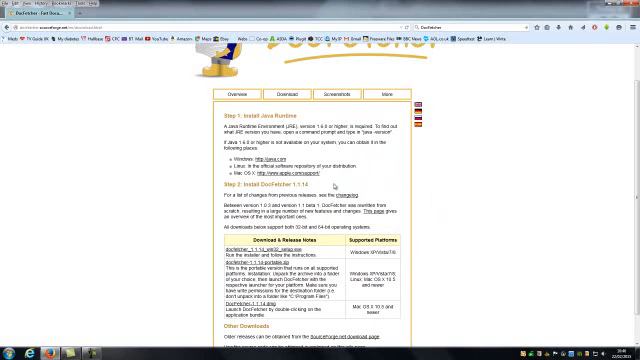
mouse_move(396, 186)
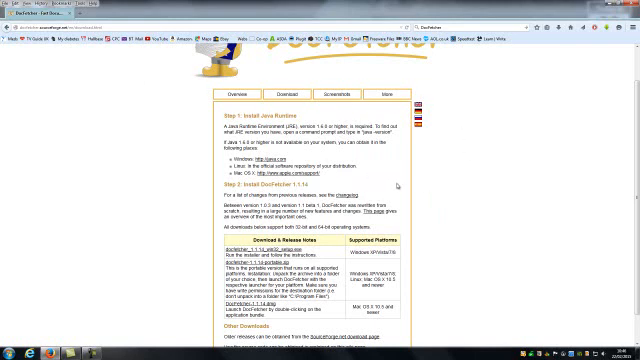
mouse_move(417, 201)
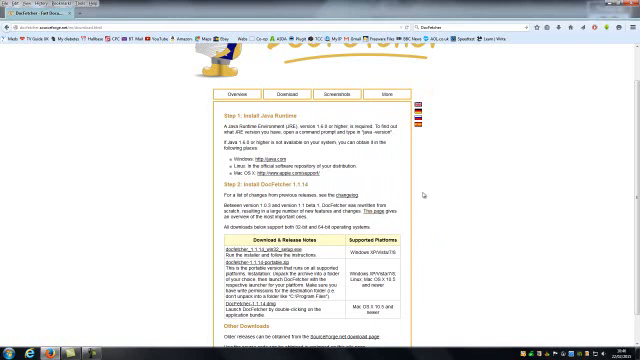
scroll(down, 3)
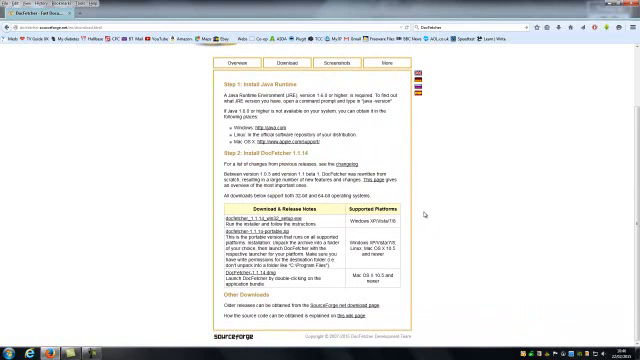
mouse_move(416, 238)
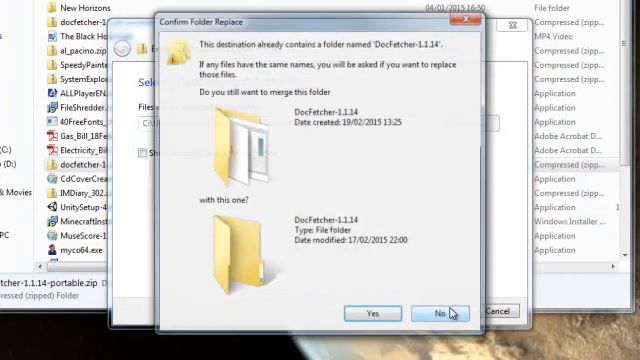
Merge the extracted files into DocFetcher-1.1.14, applying to all current items
click(436, 311)
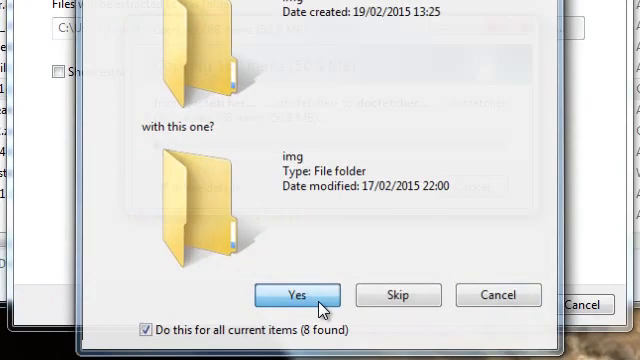
click(296, 295)
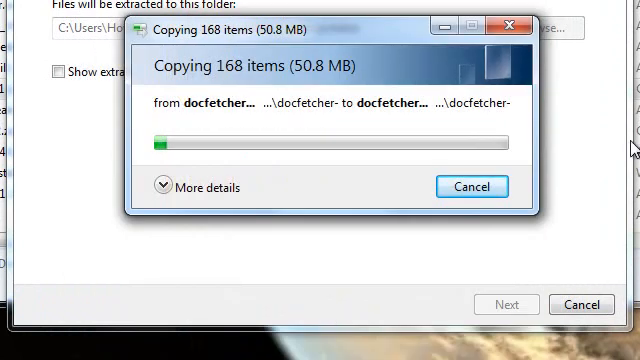
mouse_move(575, 87)
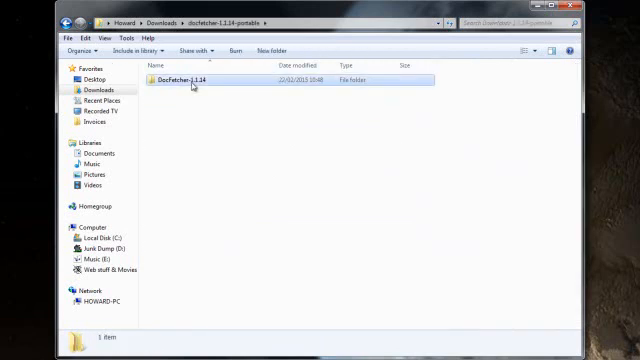
Open DocFetcher-1.1.14 in Downloads\docfetcher-1.1.14-portable to show conf, lib and DocFetcher.exe
double_click(189, 79)
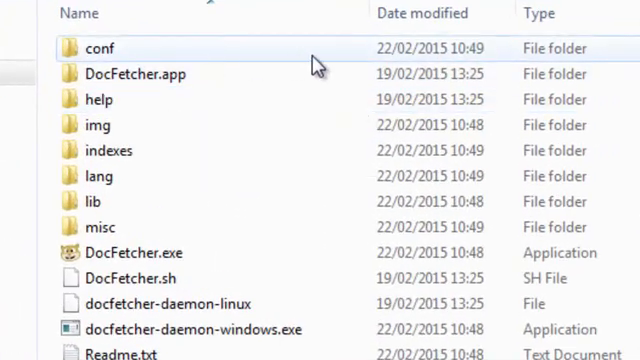
mouse_move(135, 74)
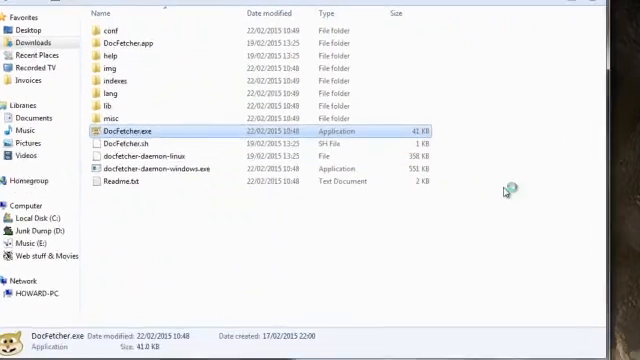
Launch DocFetcher.exe to open DocFetcher 1.1.14's search window
double_click(127, 131)
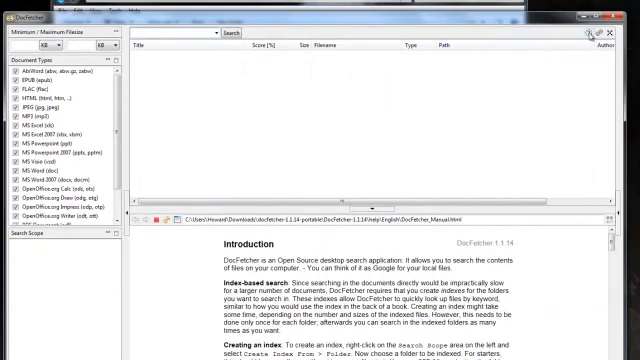
mouse_move(592, 33)
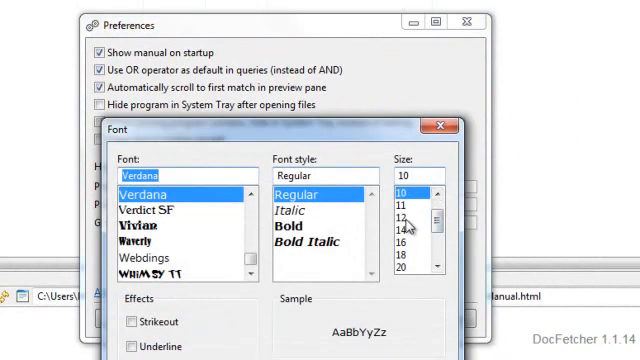
Set the preview fonts to Verdana 12 normal and Courier New 12 fixed width
click(398, 213)
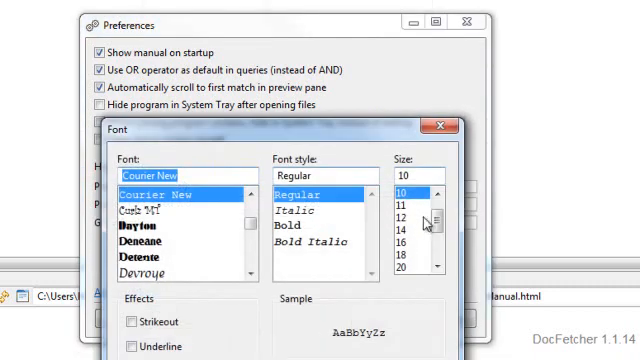
click(417, 210)
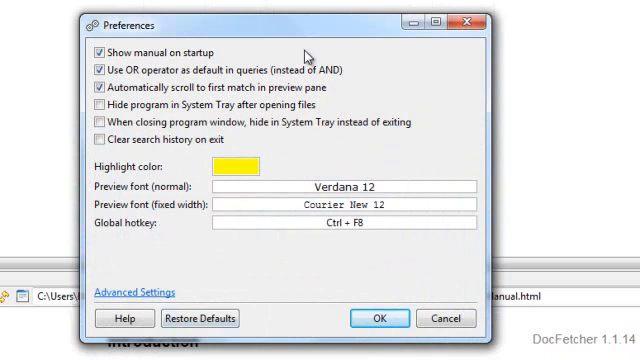
mouse_move(248, 82)
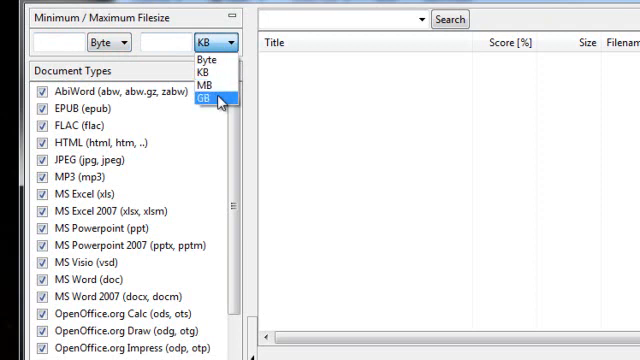
mouse_move(208, 81)
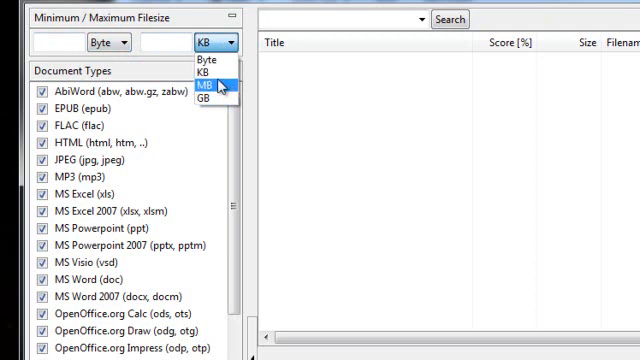
Switch the maximum filesize unit from Bytes to MB
click(205, 86)
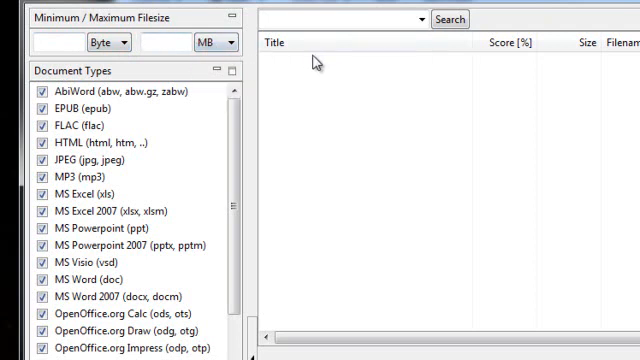
mouse_move(283, 80)
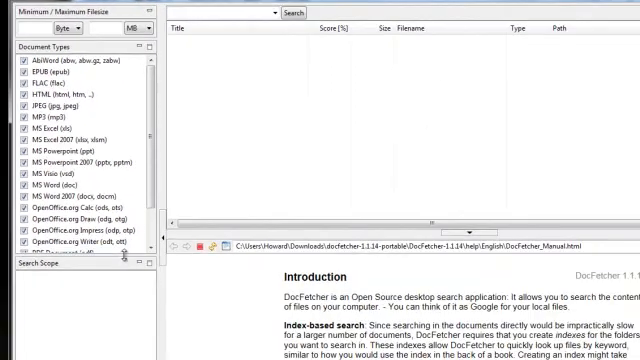
Expand the Document Types list to show every type, through Scalable Vector Graphics
scroll(down, 3)
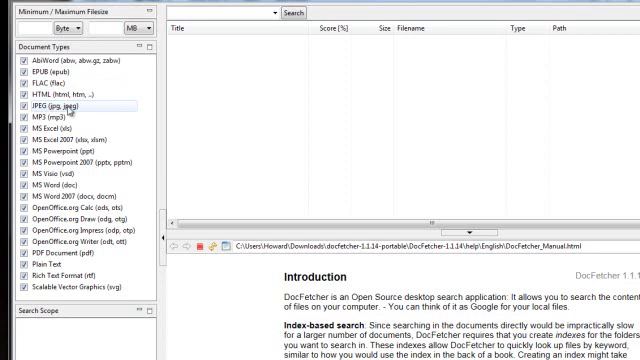
mouse_move(85, 111)
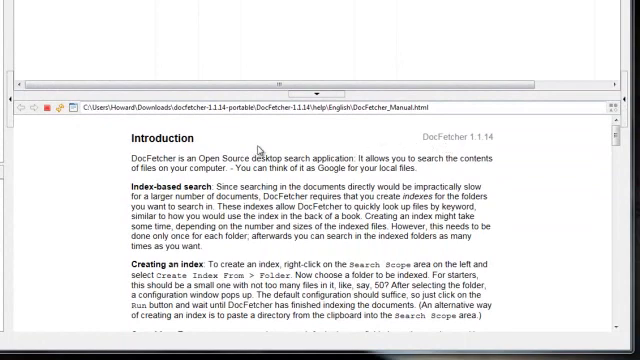
scroll(down, 3)
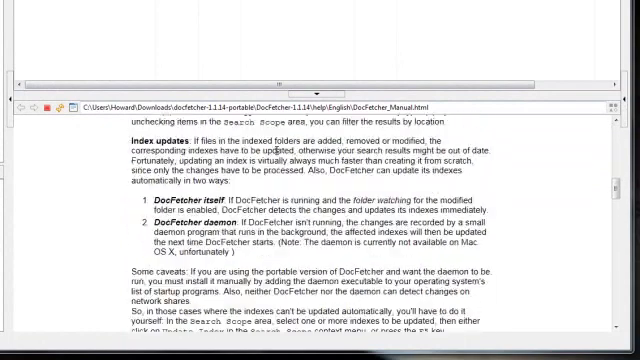
scroll(down, 3)
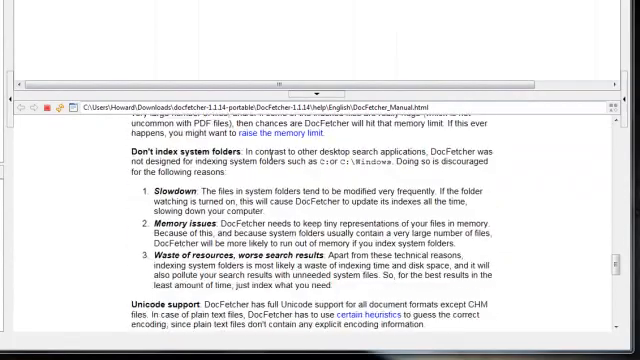
scroll(down, 3)
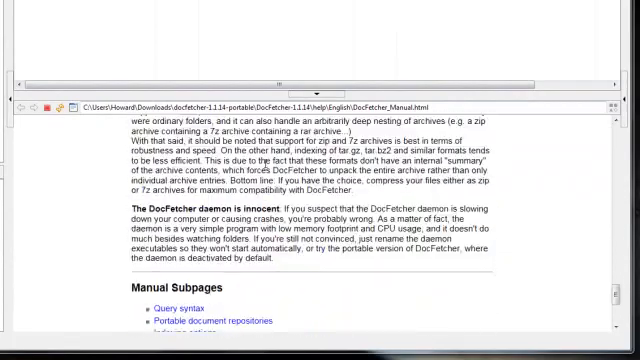
scroll(down, 3)
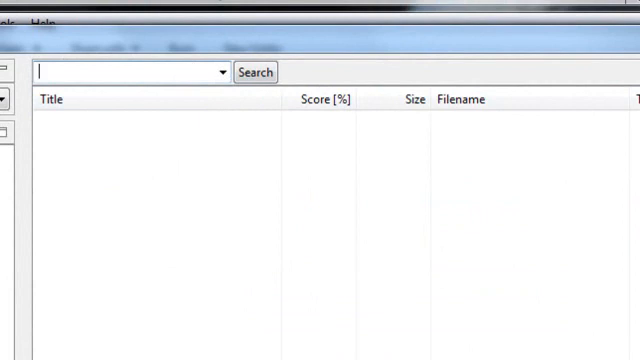
Search for 'Dale' and dismiss the no-indexes-created warning
text(Dale)
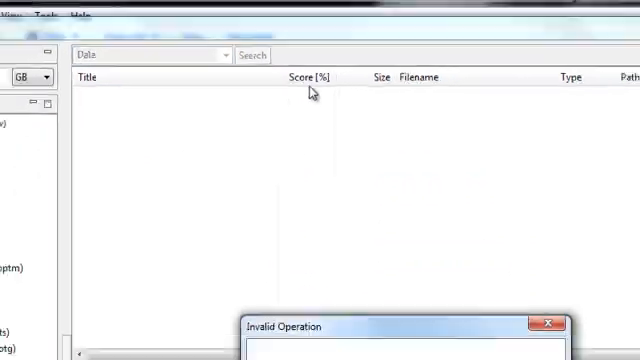
click(251, 55)
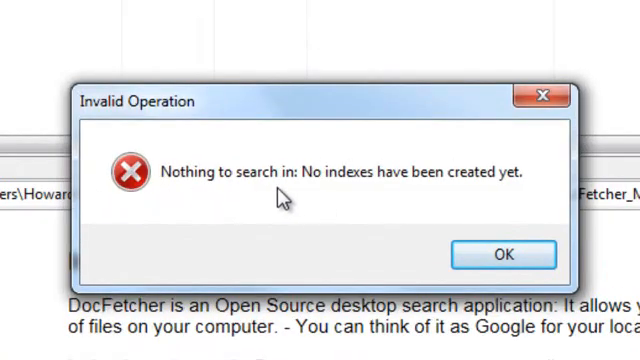
click(504, 254)
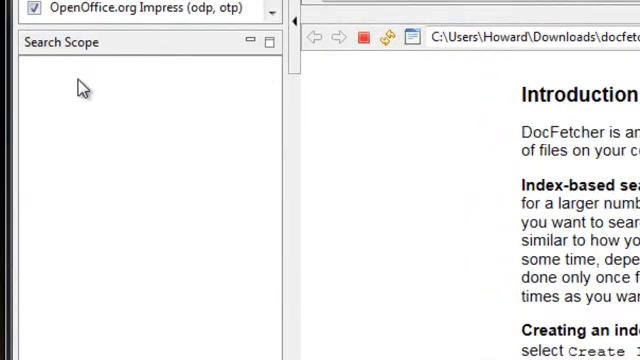
mouse_move(72, 99)
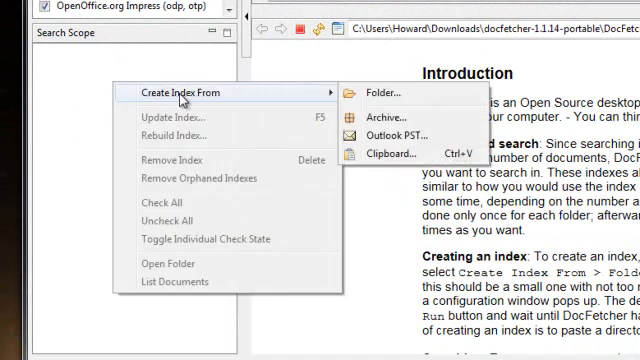
mouse_move(403, 181)
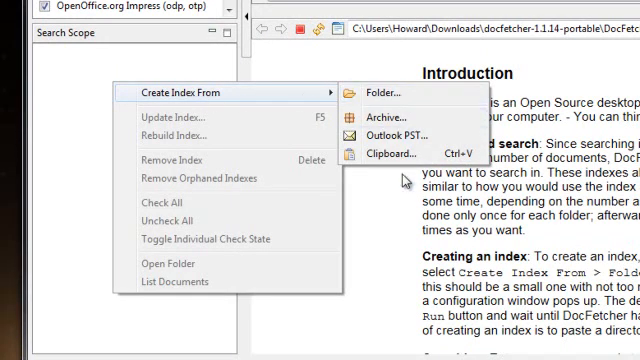
mouse_move(385, 152)
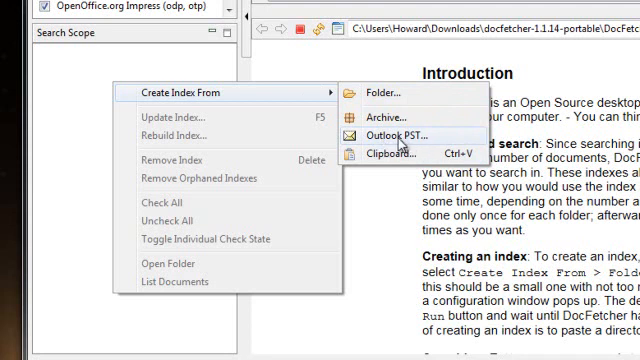
mouse_move(395, 143)
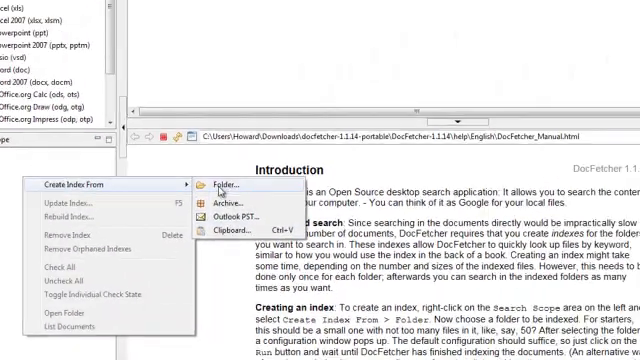
Choose Create Index From > Folder in the Search Scope pane
click(217, 182)
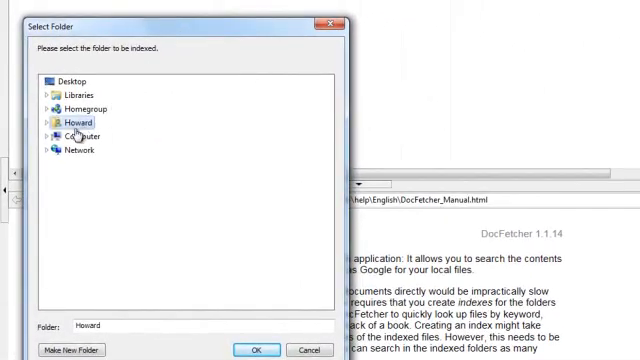
Browse Computer to the Writing folder on Junk Dump (D:) in Select Folder
click(47, 137)
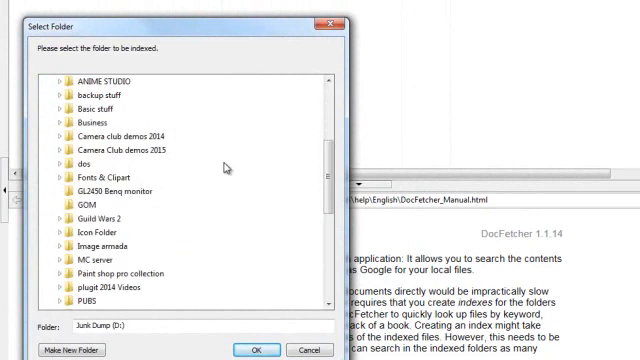
scroll(down, 3)
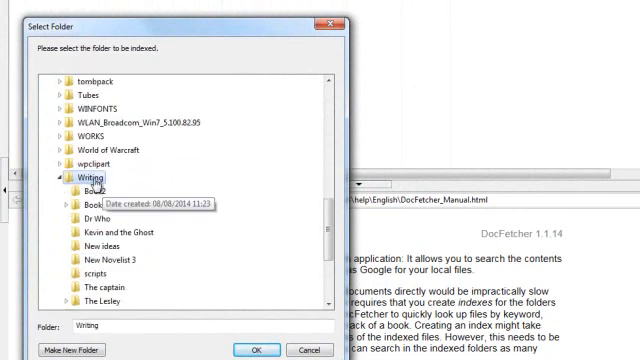
mouse_move(93, 206)
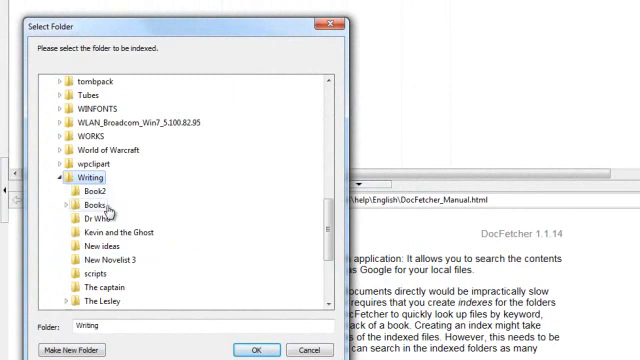
mouse_move(226, 231)
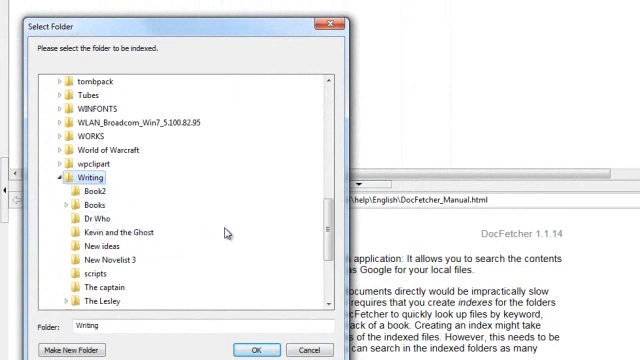
mouse_move(110, 261)
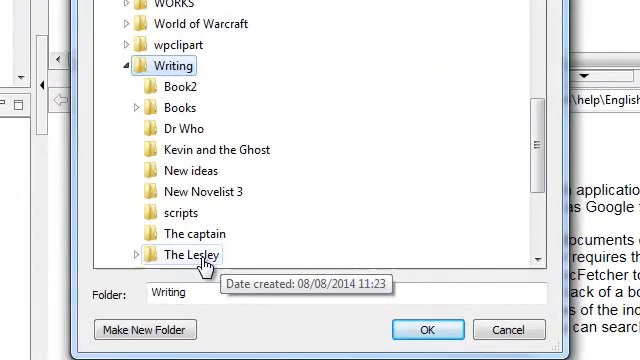
scroll(down, 3)
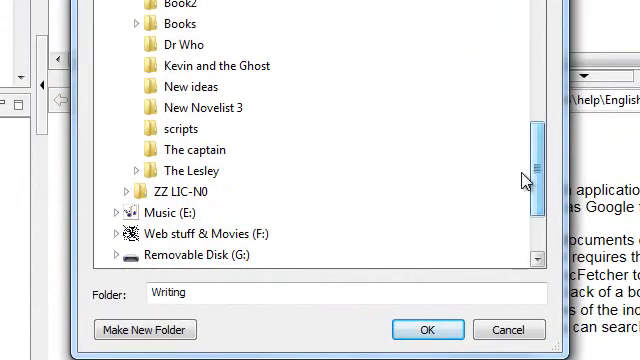
mouse_move(363, 187)
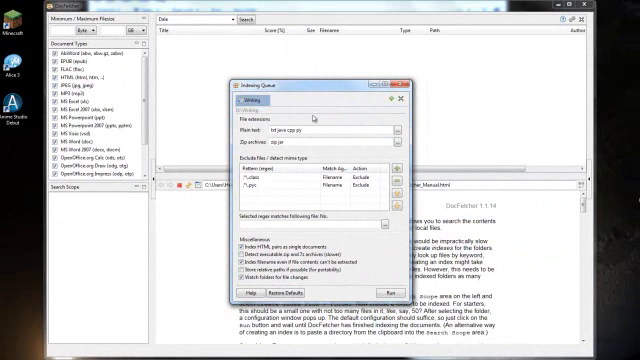
mouse_move(263, 259)
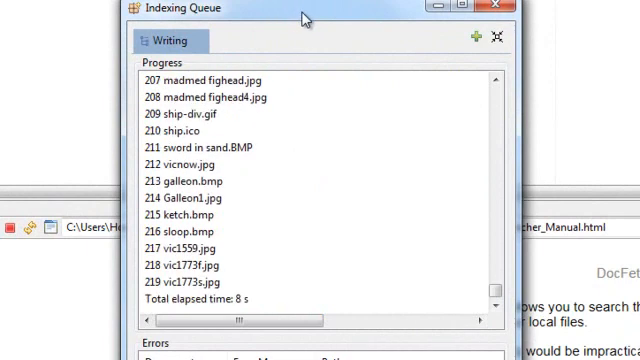
Close the Indexing Queue window once the Writing folder has finished indexing
click(497, 8)
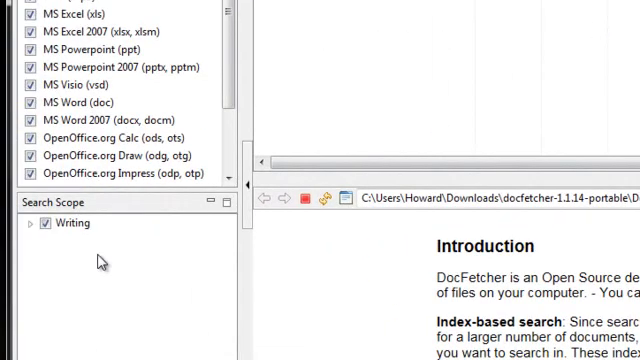
Expand Writing in Search Scope, search for Dale, and scroll the Dr Who Xmas Story preview
click(45, 223)
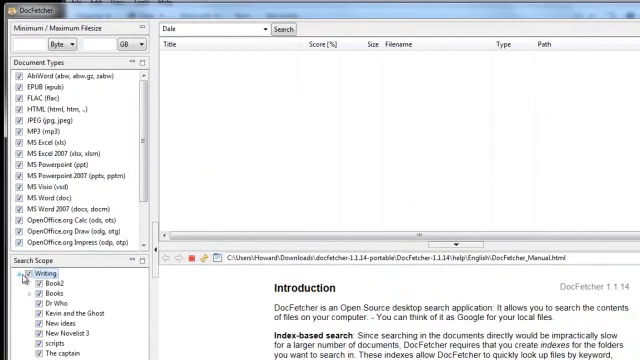
mouse_move(330, 111)
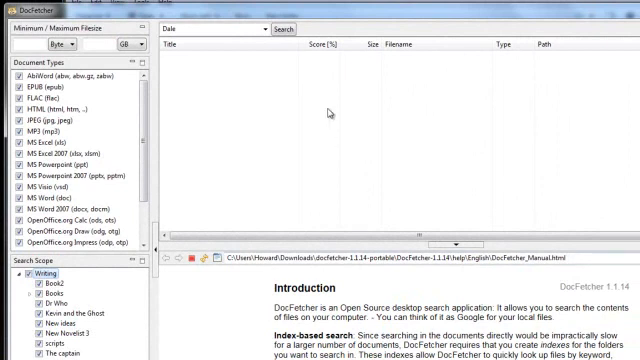
click(278, 31)
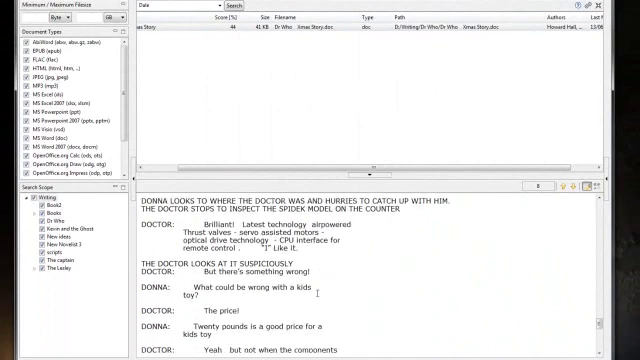
scroll(down, 3)
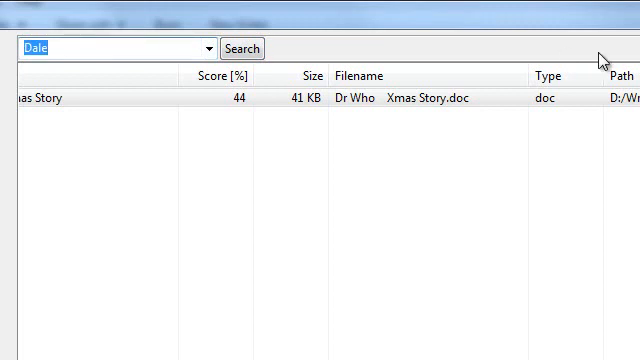
Search for 'Danni' and scroll the highlighted EIGHTY FOUR WEEKS book preview to THE END
text(D)
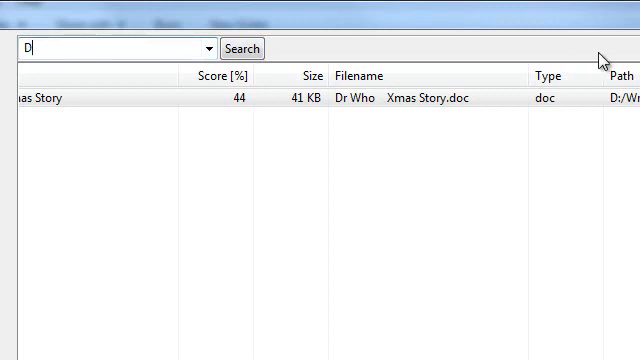
text(anni)
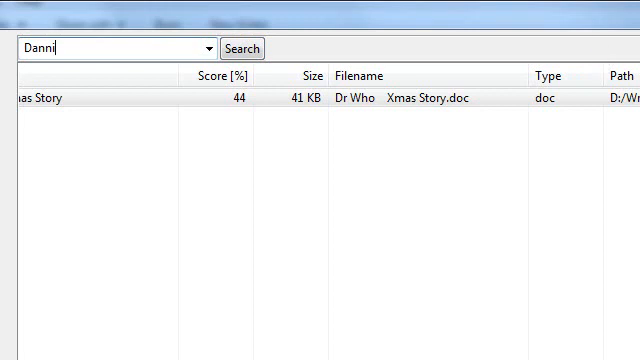
click(242, 48)
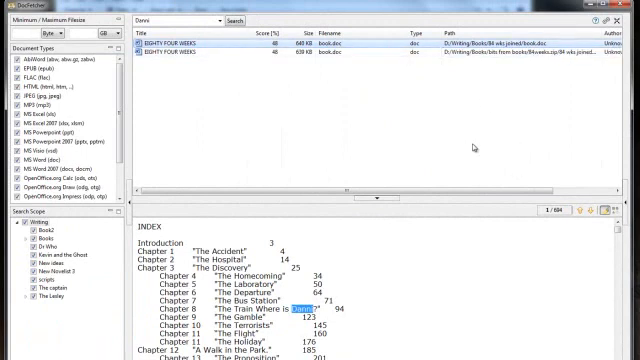
mouse_move(567, 233)
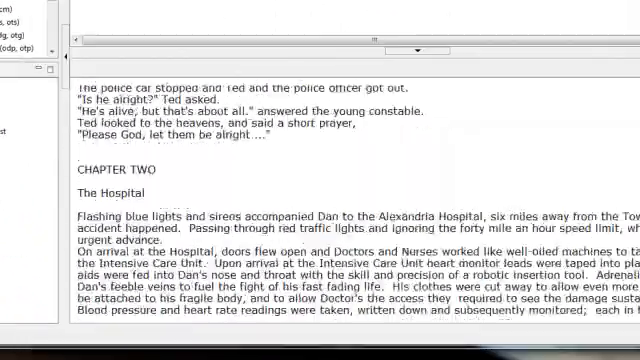
scroll(down, 3)
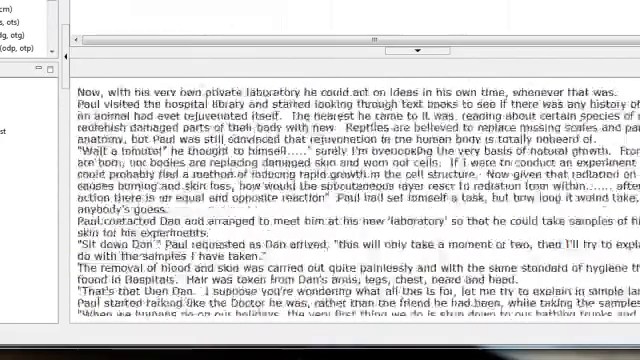
scroll(down, 3)
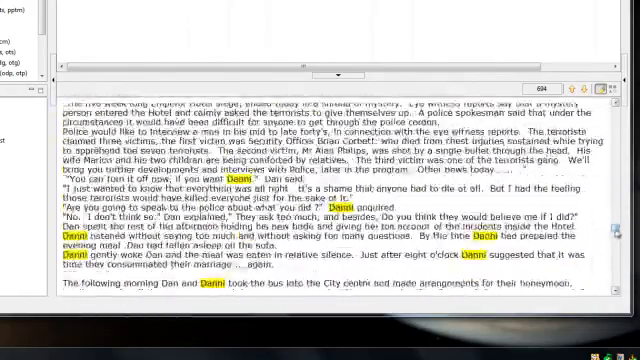
scroll(down, 3)
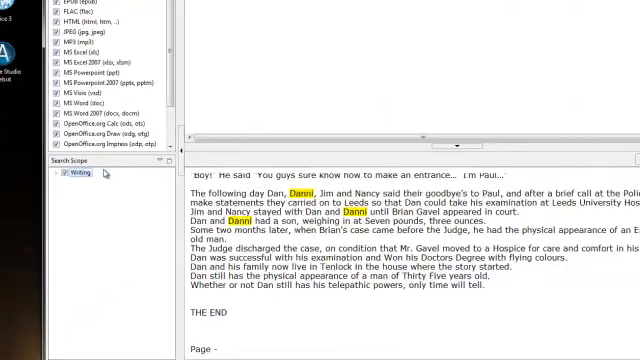
From the Search Scope context menu, pick the Words and chords folder for a new index
right_click(70, 185)
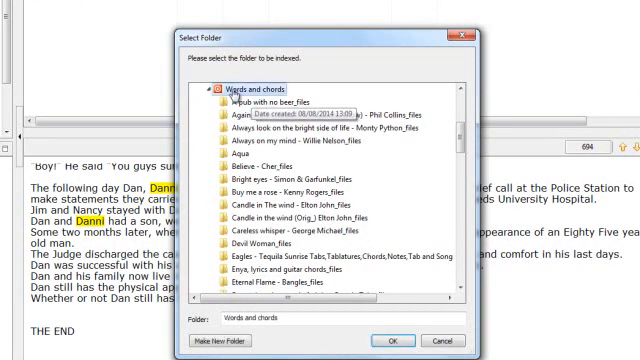
click(388, 341)
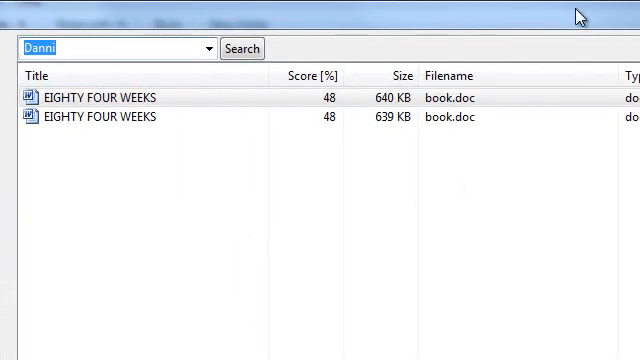
Enter 'Christ' as the query and scroll the Christmas lyrics preview
text(Christmas)
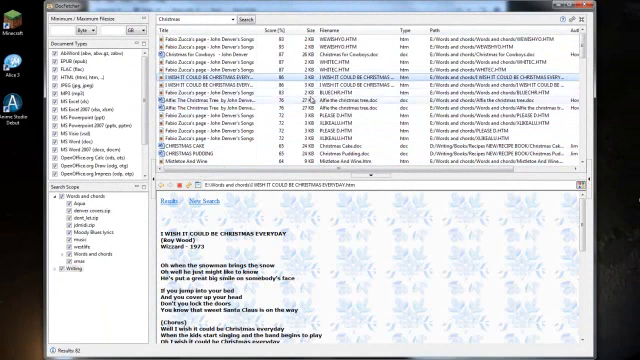
scroll(down, 3)
text(G4)
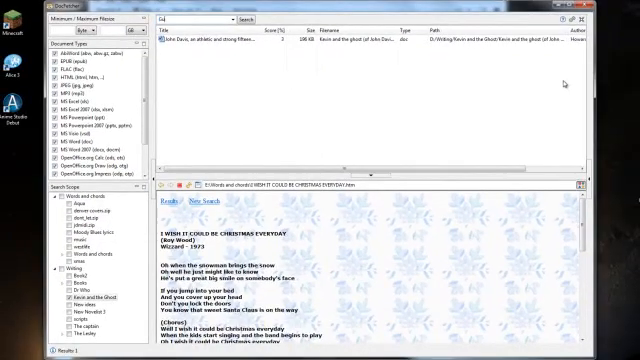
Enter 'Guard' as the query and scroll the Kevin and the Ghost preview
text(Guard)
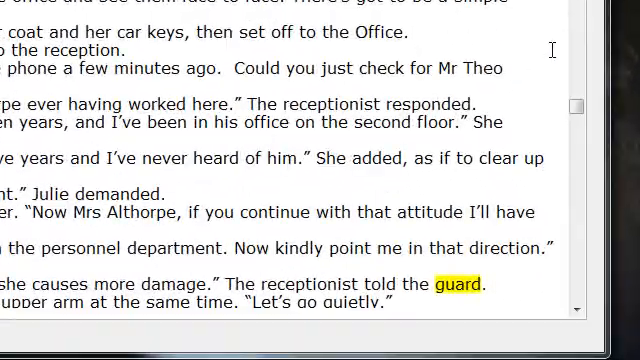
scroll(up, 3)
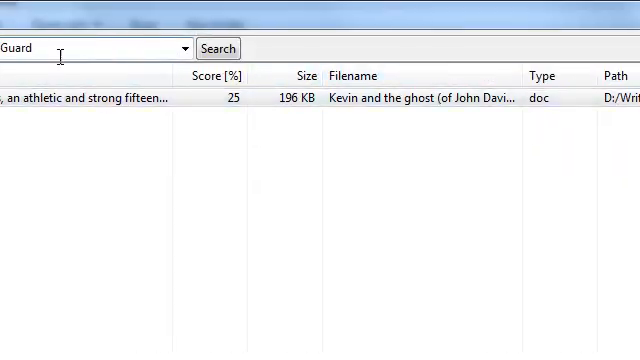
Extend the query to 'Guard of honour' and scroll through both Kevin and the Ghost previews
text(of)
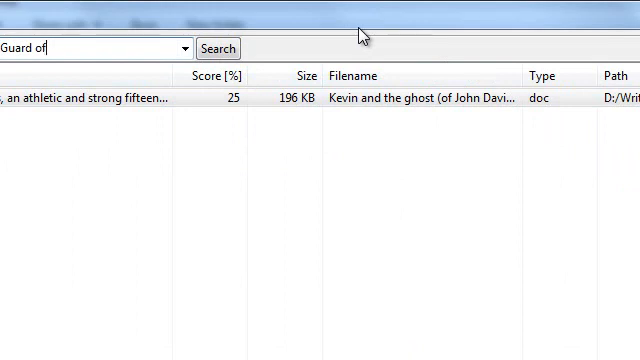
text(honou)
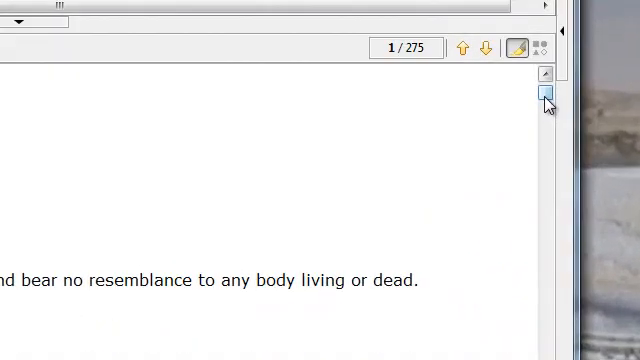
scroll(down, 3)
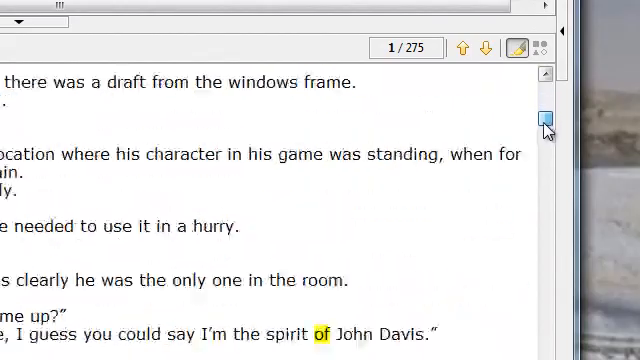
scroll(down, 3)
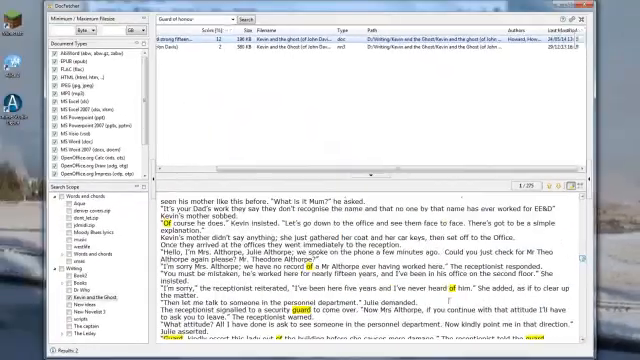
scroll(down, 3)
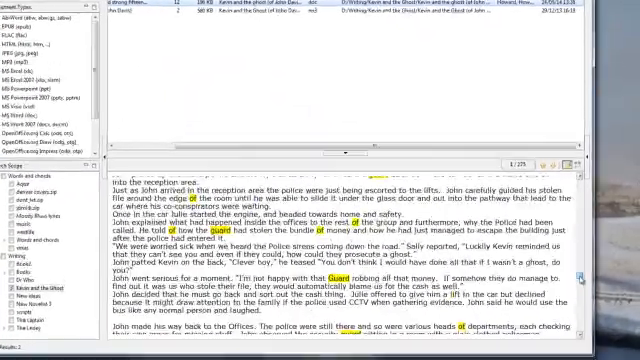
scroll(down, 3)
text(Hs)
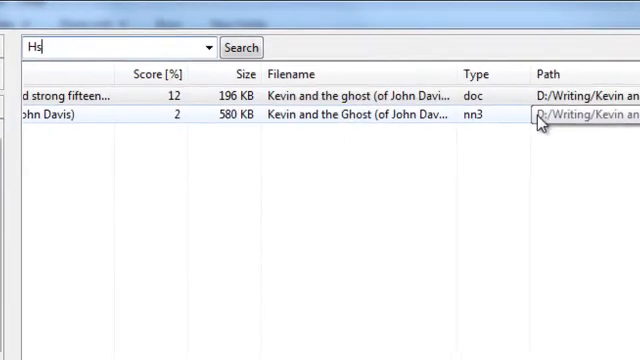
Search for 'Hospital' and open the Kevin and the Ghost result in Microsoft Word
text(Hospital)
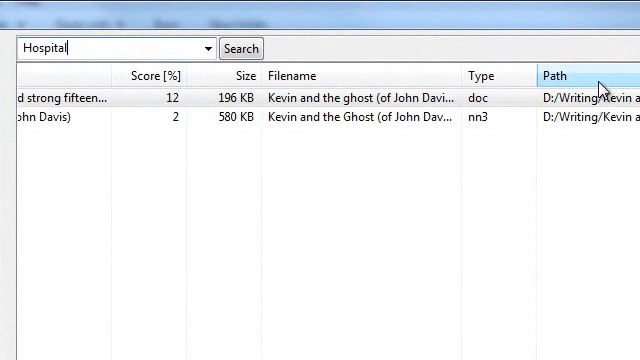
click(240, 48)
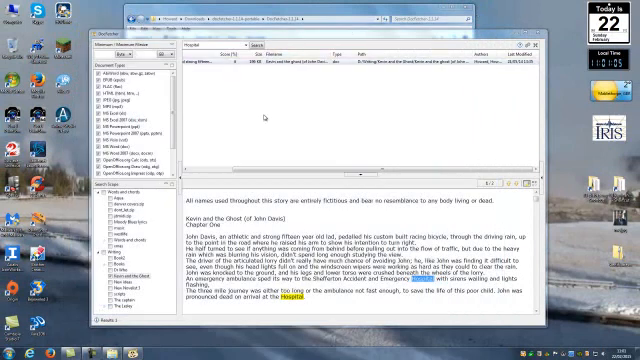
click(280, 64)
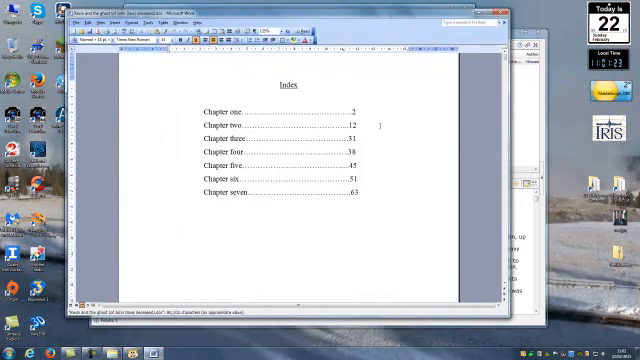
Scroll down in Word to the paragraph where John arrives at the hospital
scroll(down, 3)
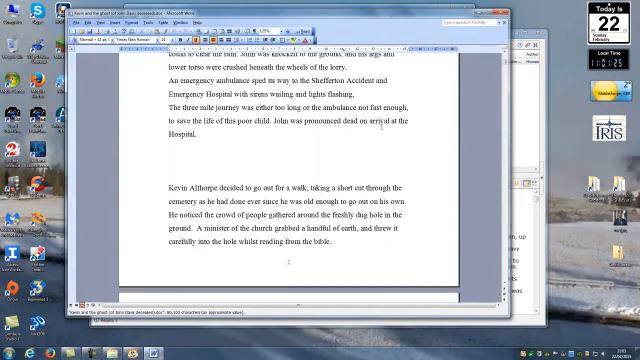
scroll(down, 3)
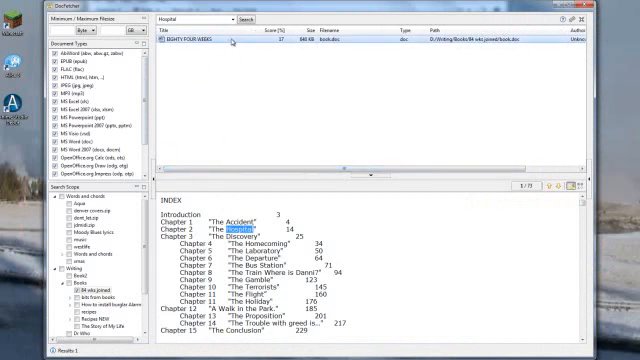
Scroll the EIGHTY FOUR WEEKS Hospital preview, then close DocFetcher
scroll(down, 3)
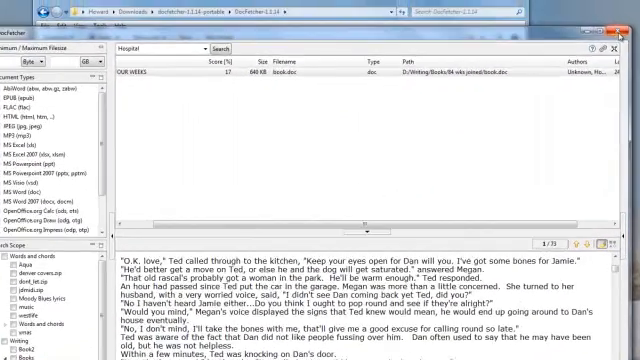
click(604, 10)
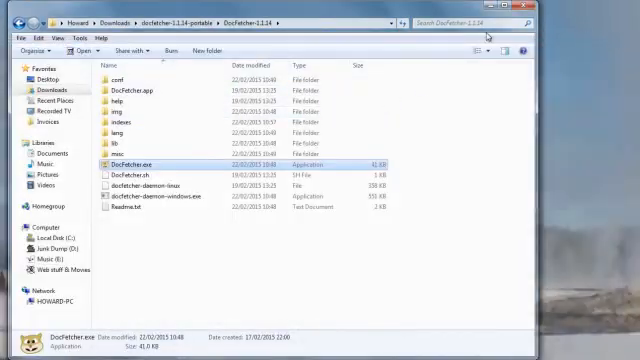